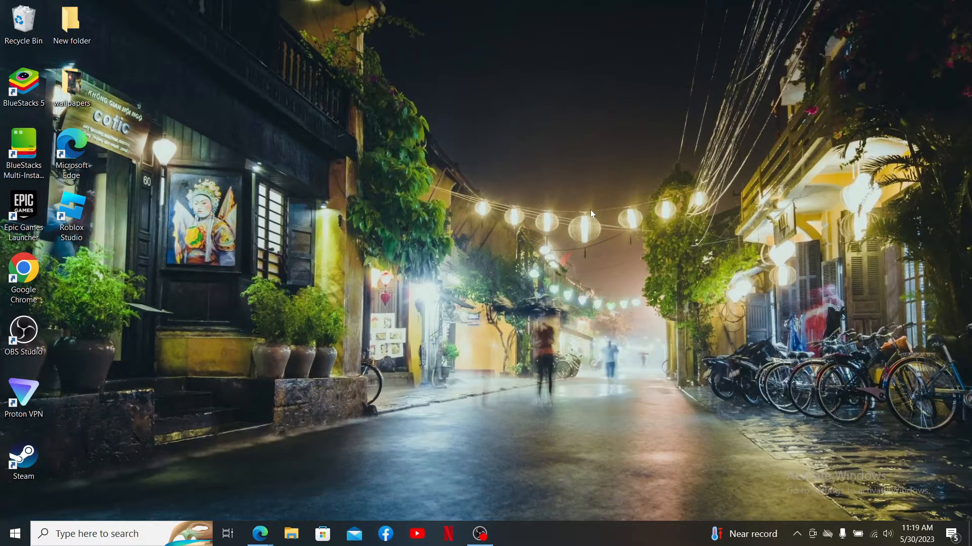
mouse_move(441, 346)
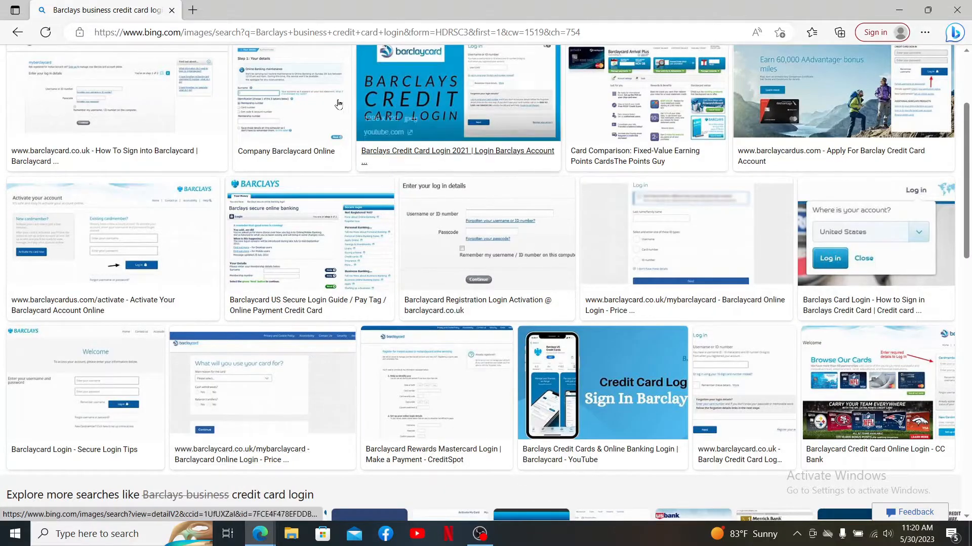
click(338, 32)
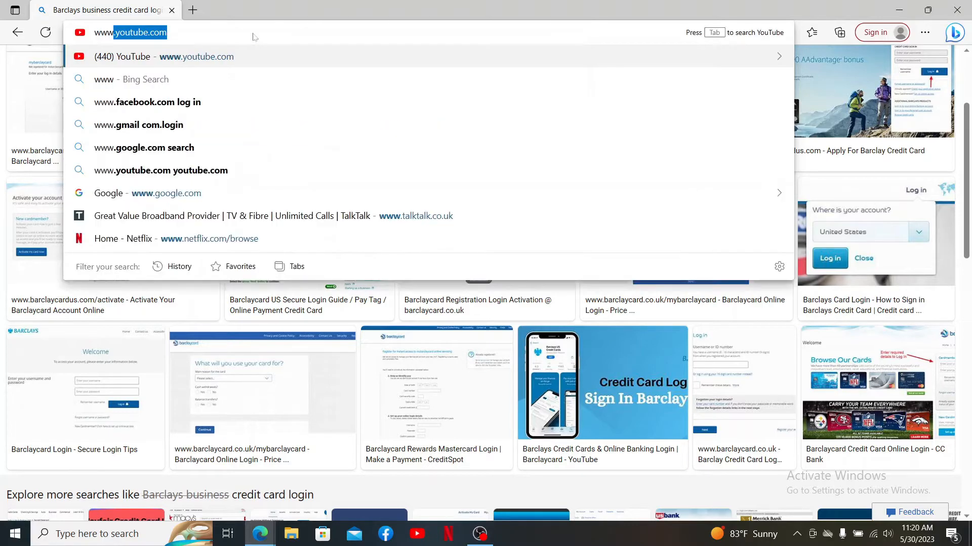
text(www.barclaycard.co.uk/personal/customer)
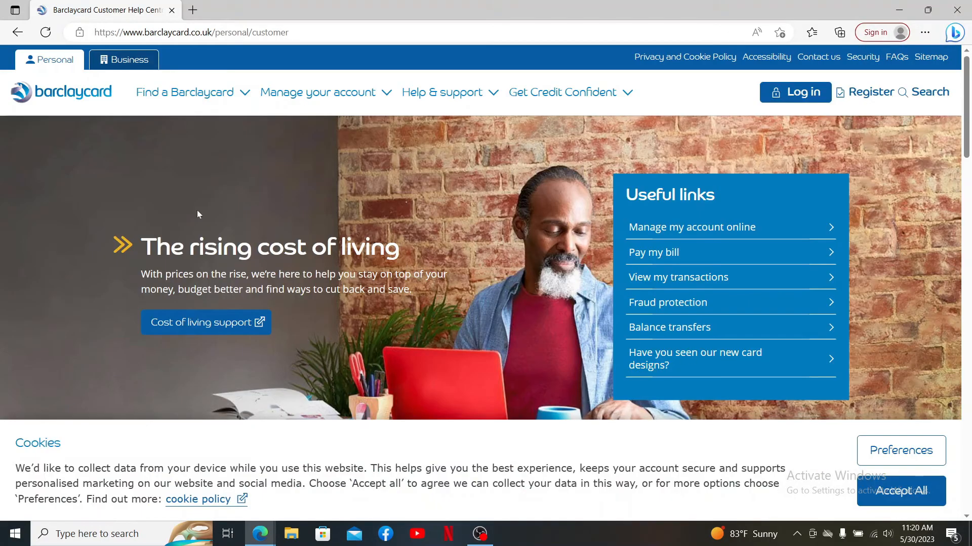
mouse_move(98, 108)
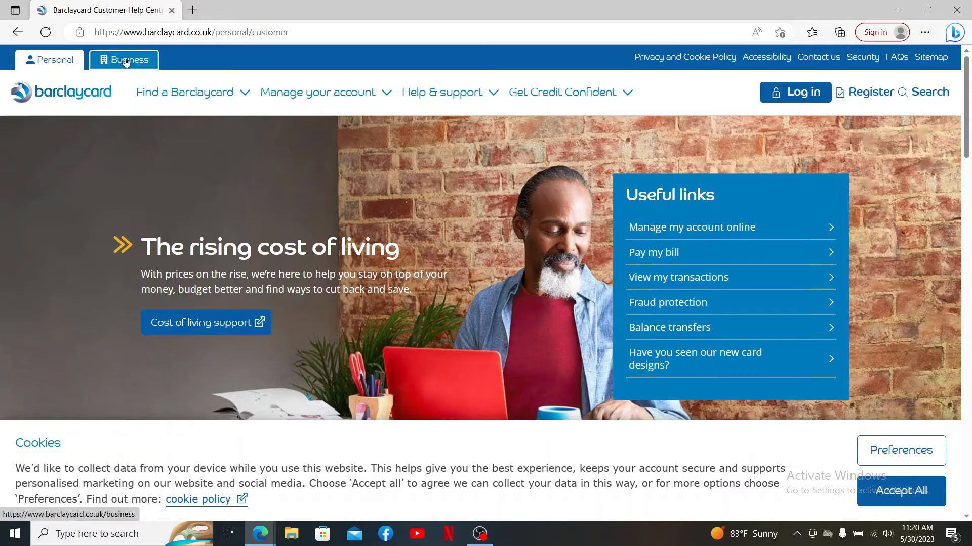
Switch to Barclaycard's Business section and open its login page
click(123, 60)
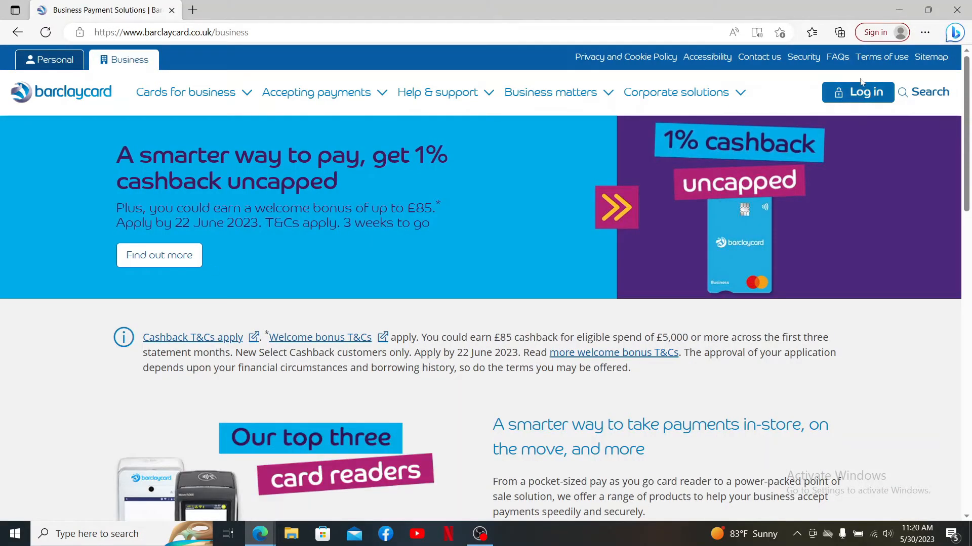
click(857, 92)
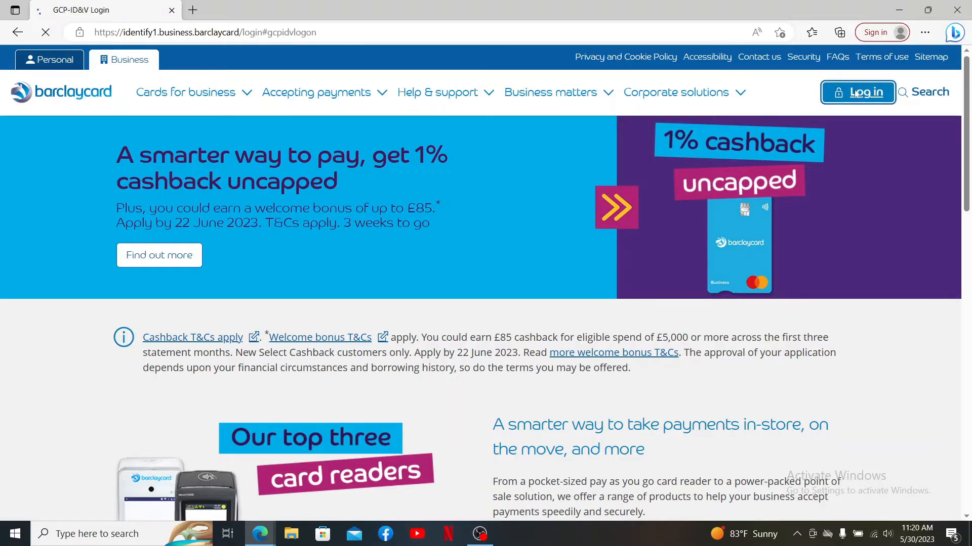
click(858, 91)
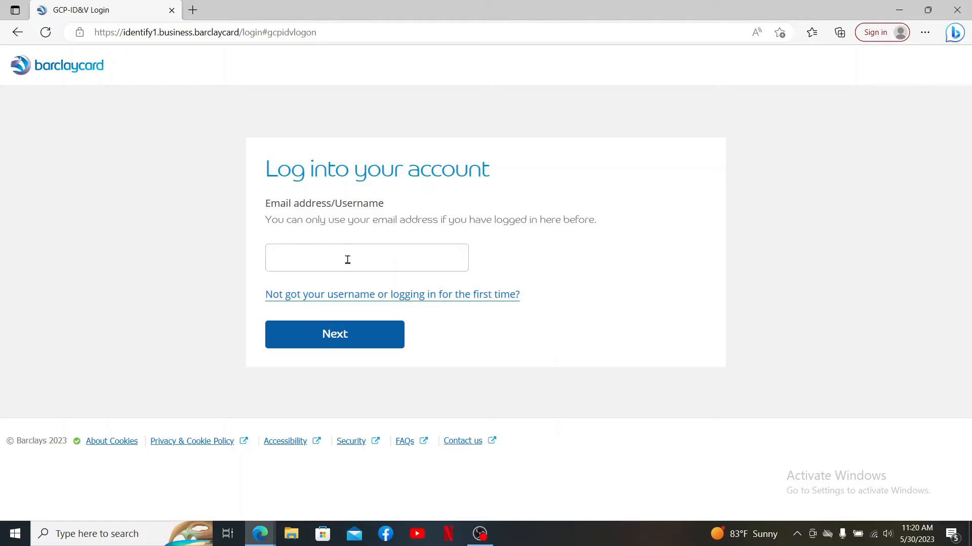
click(334, 334)
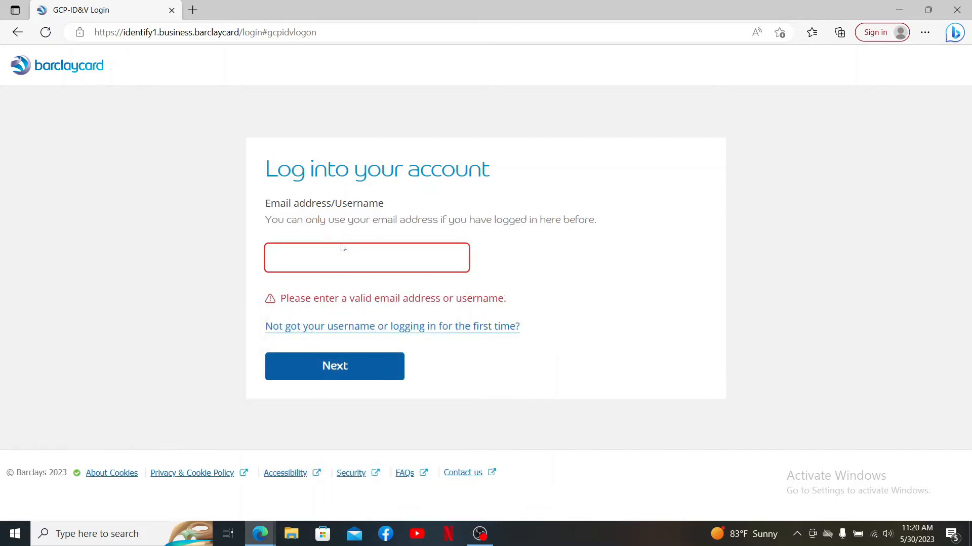
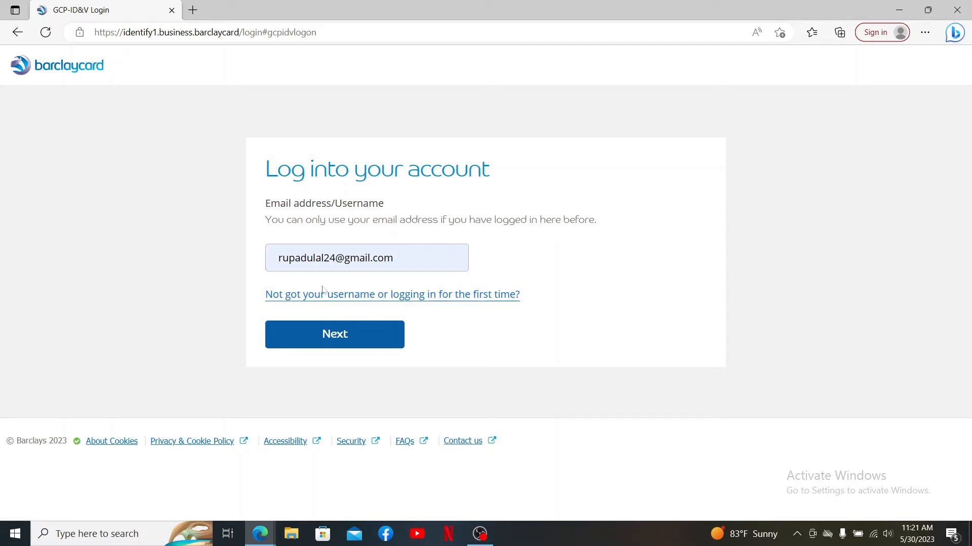
click(334, 334)
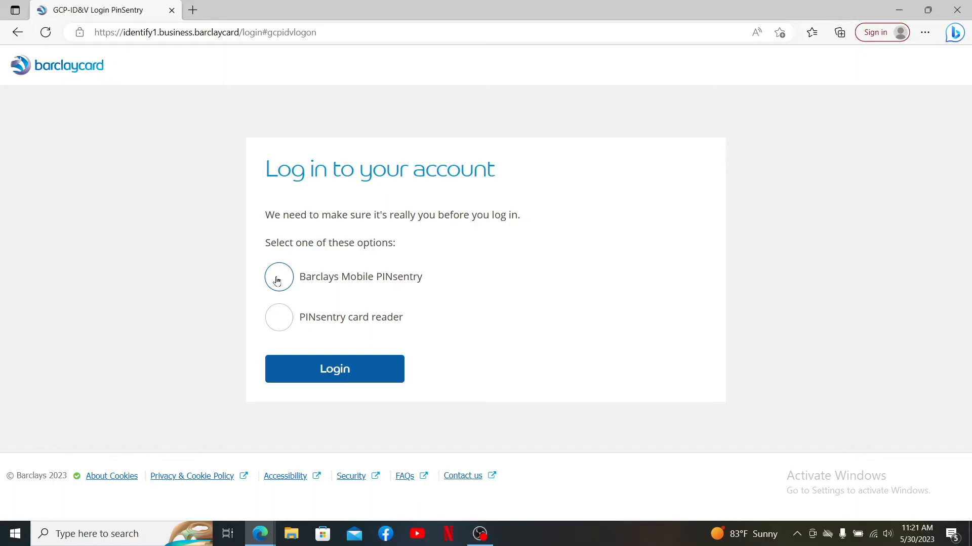
Compare Mobile PINsentry and card reader instructions, finally selecting PINsentry card reader
click(279, 277)
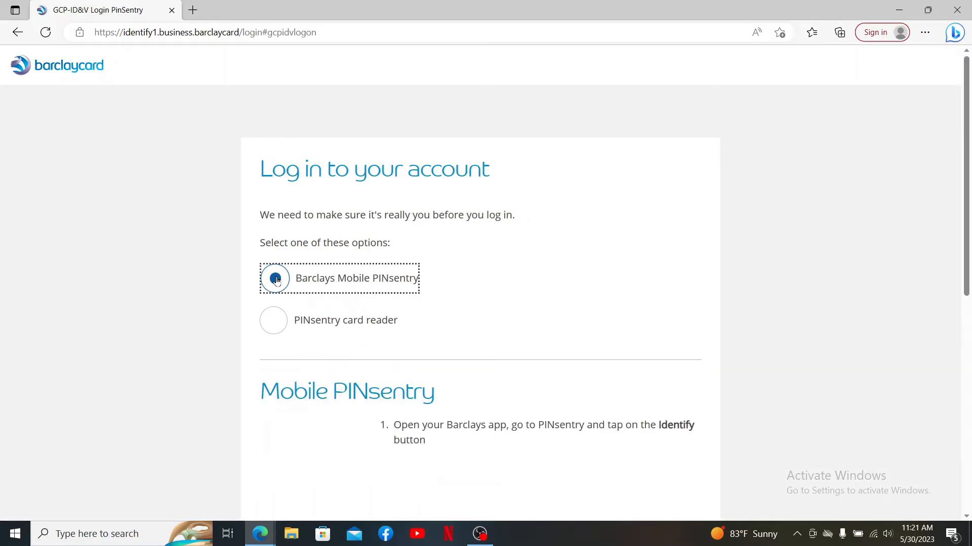
click(274, 318)
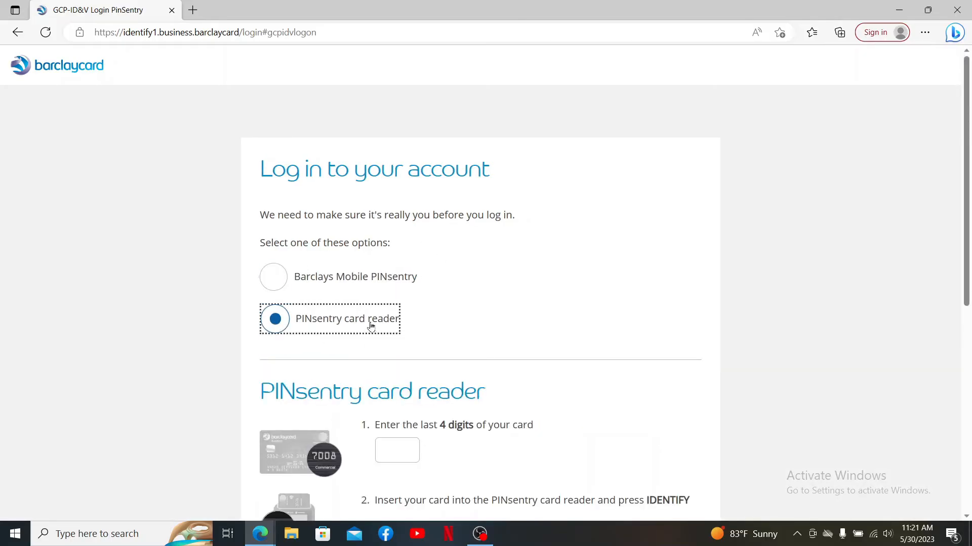
mouse_move(414, 295)
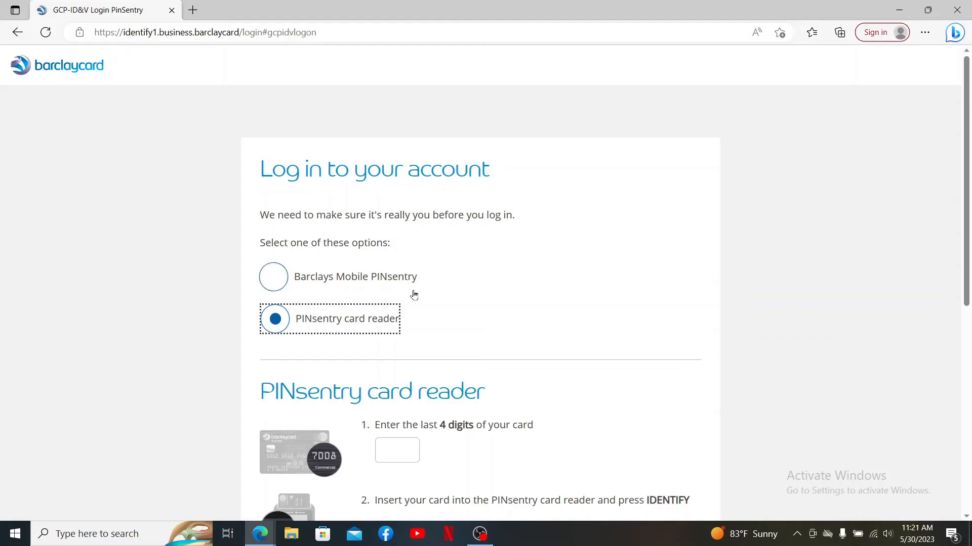
scroll(down, 3)
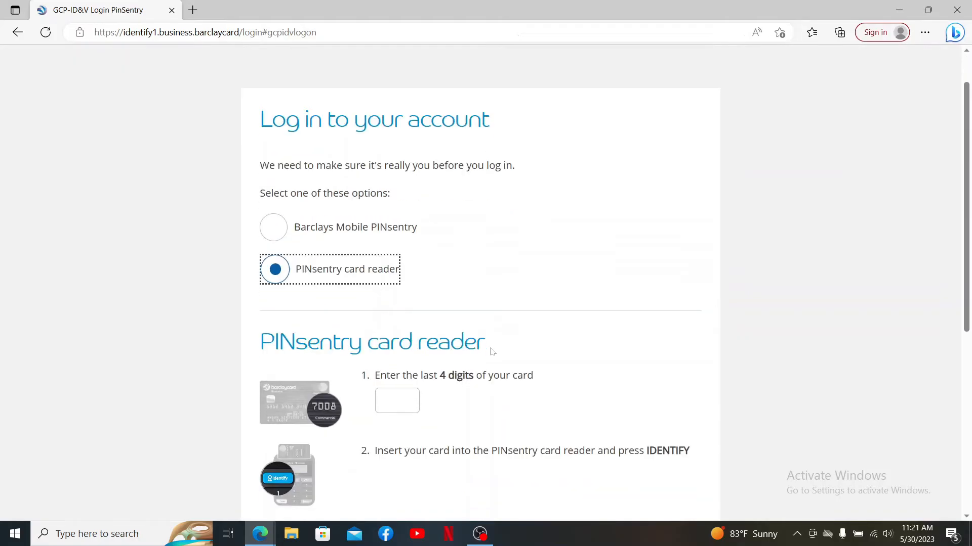
scroll(down, 3)
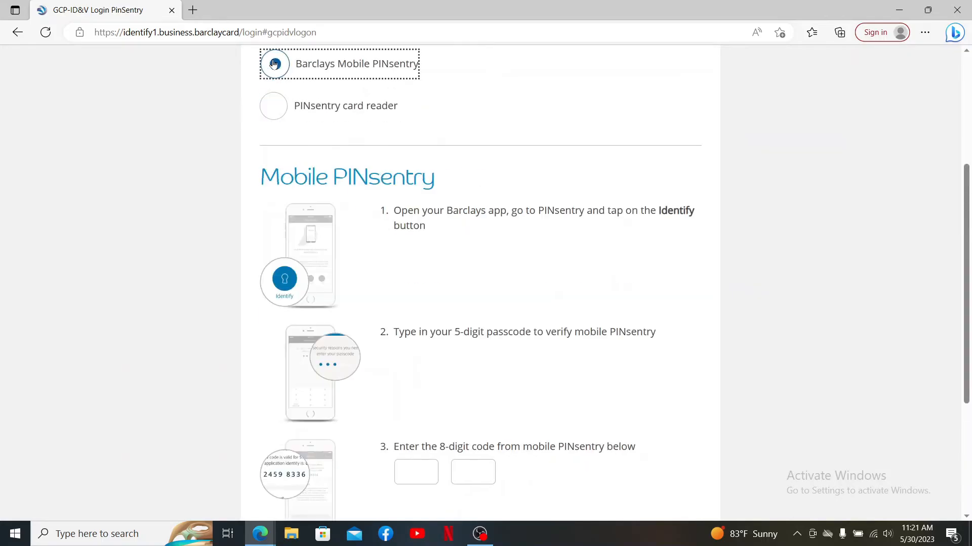
click(273, 63)
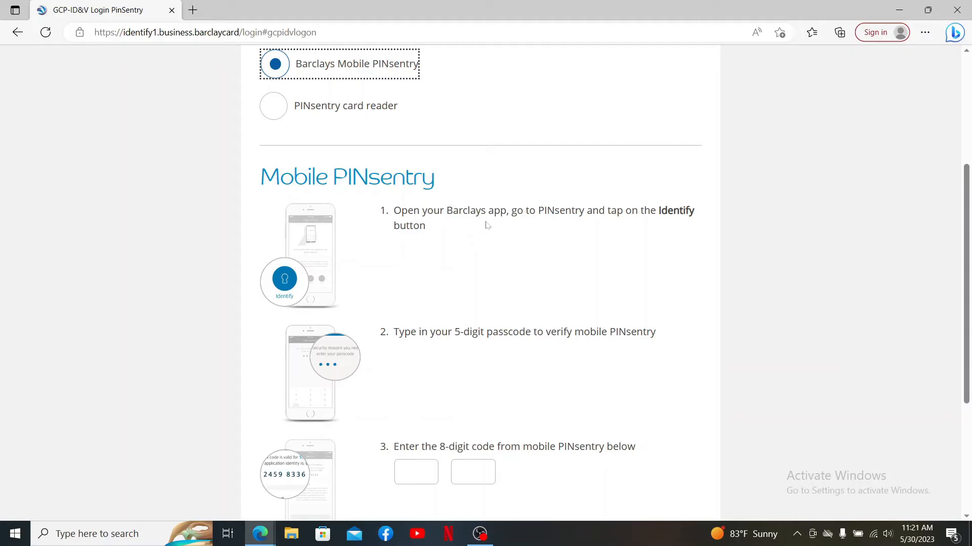
mouse_move(552, 199)
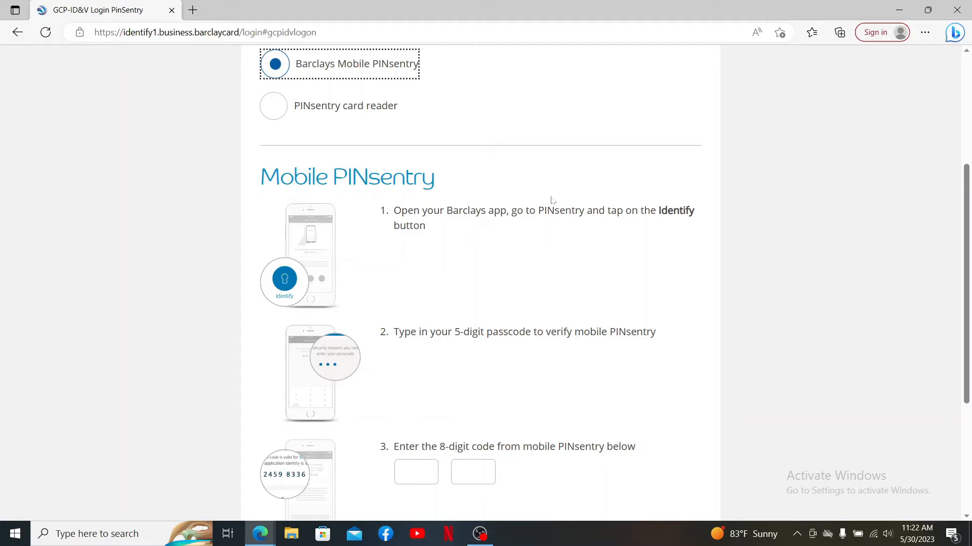
mouse_move(541, 226)
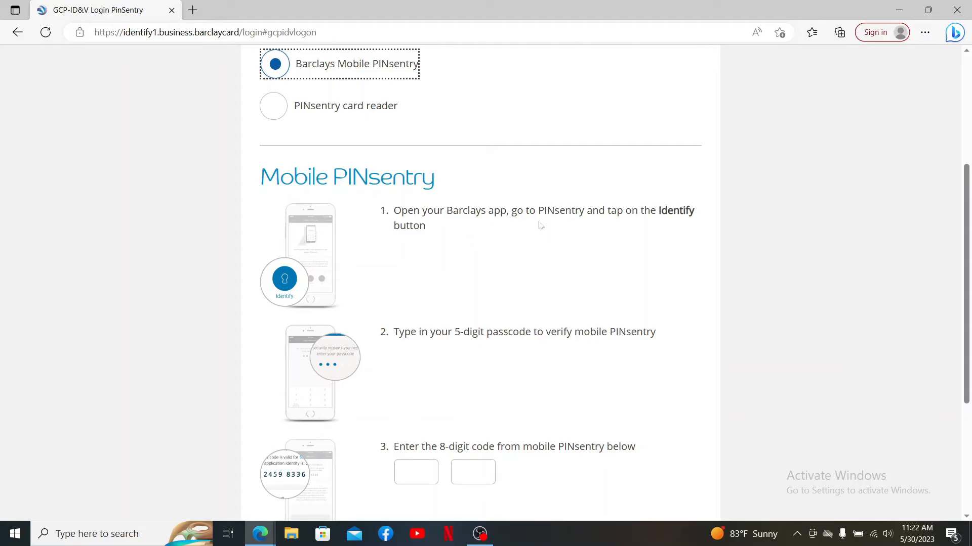
scroll(down, 3)
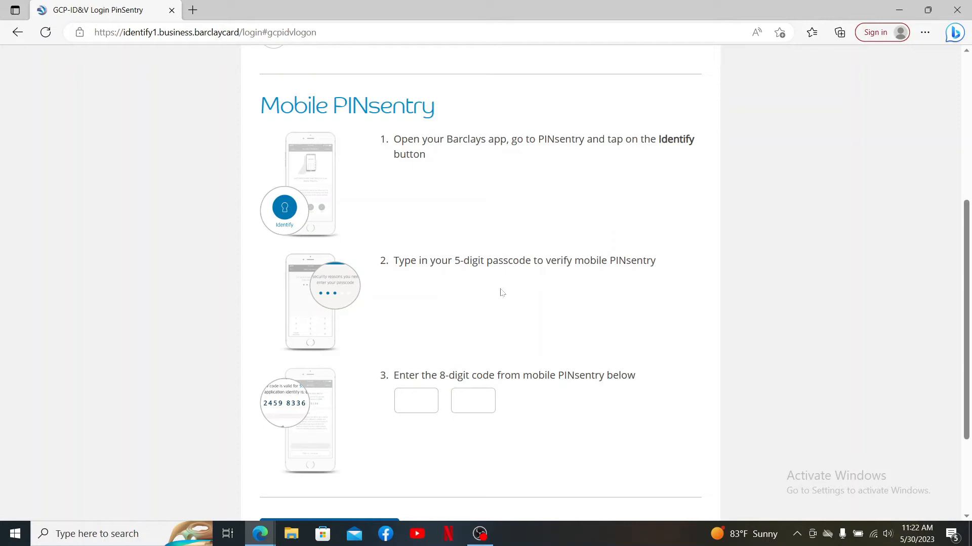
mouse_move(513, 409)
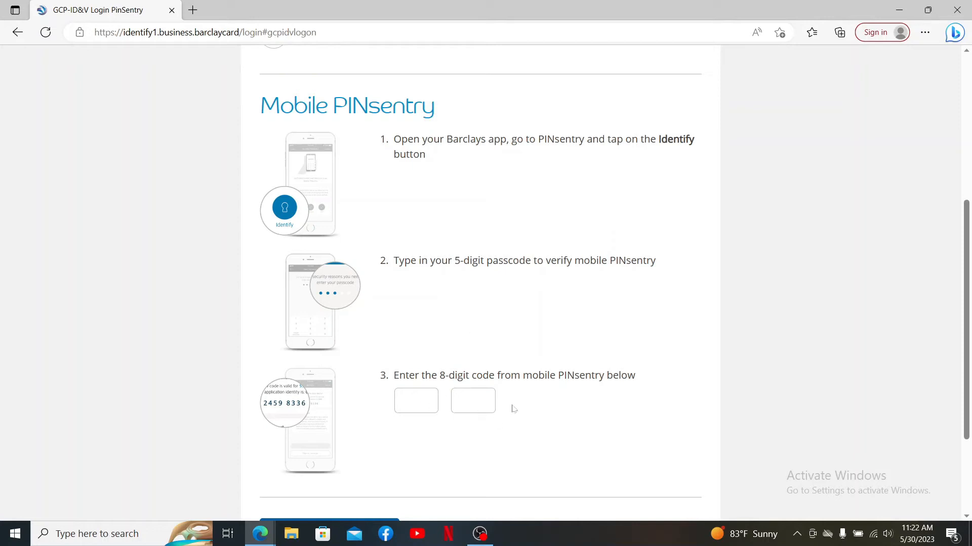
click(274, 179)
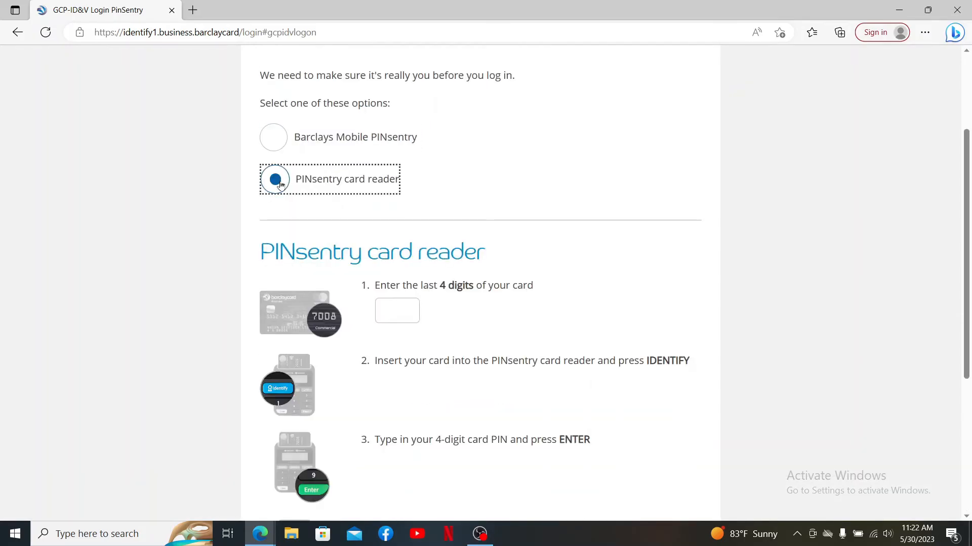
Enter 7890 as the card's last four digits and focus the first 8-digit code box
scroll(down, 3)
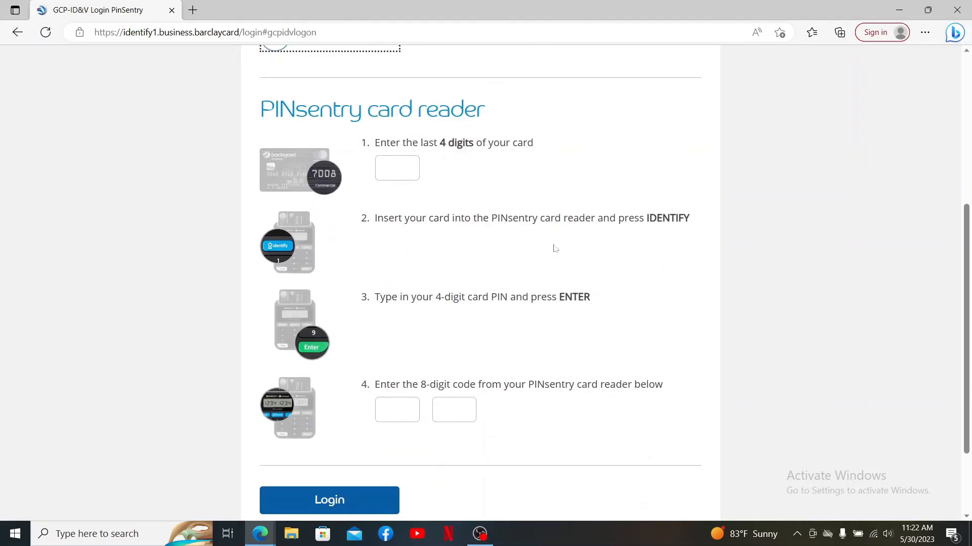
click(397, 166)
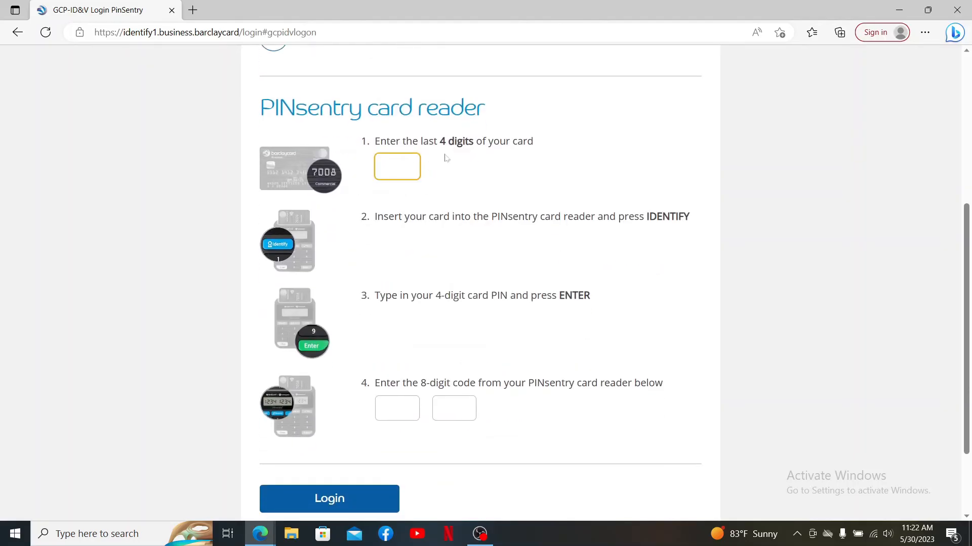
text(7)
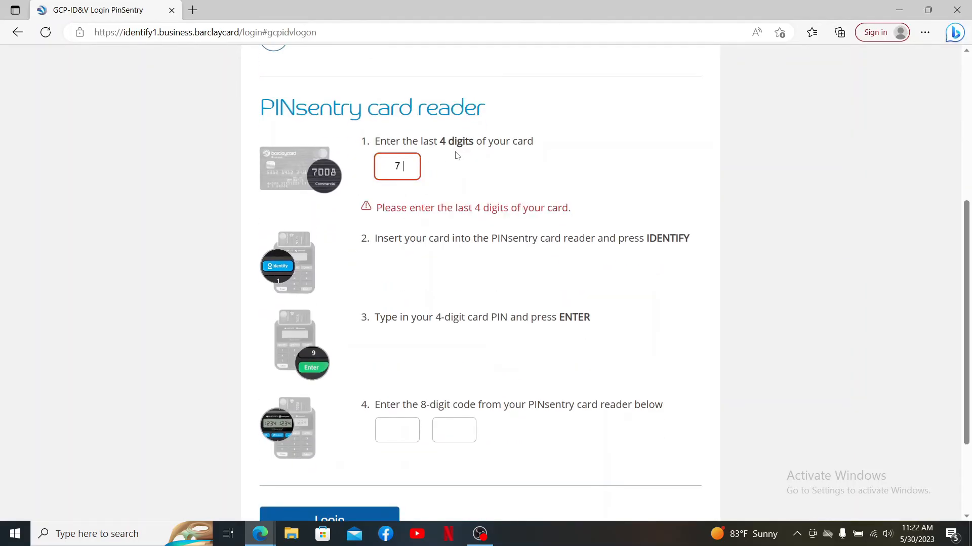
text(890)
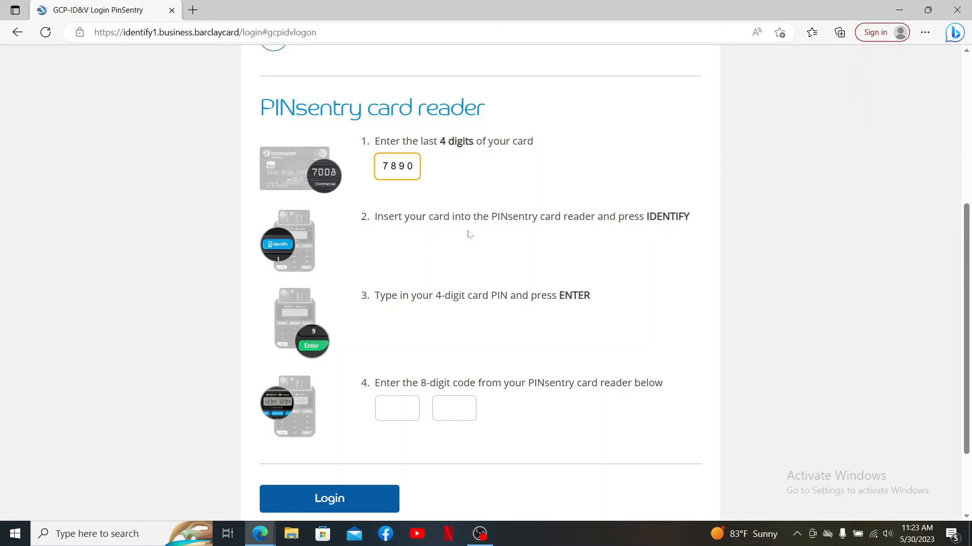
scroll(down, 3)
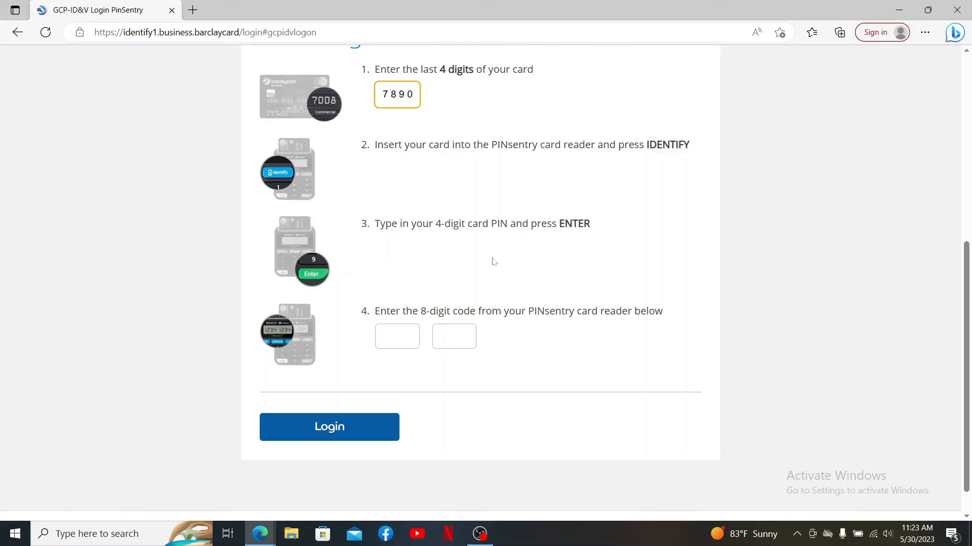
click(396, 337)
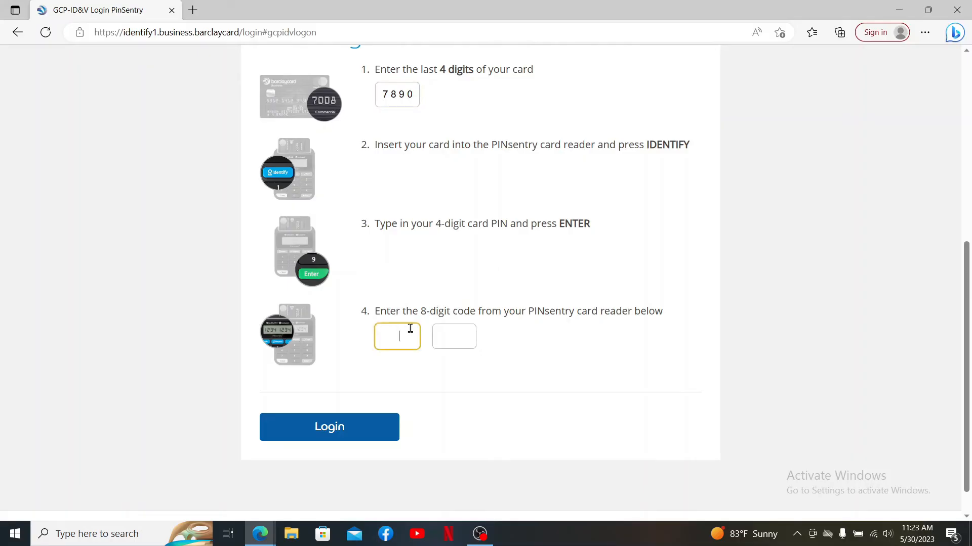
mouse_move(550, 266)
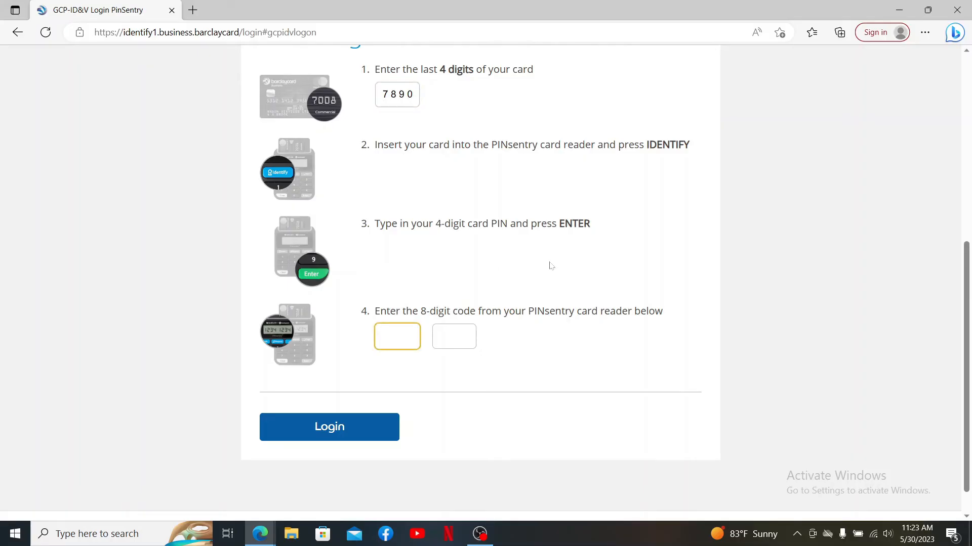